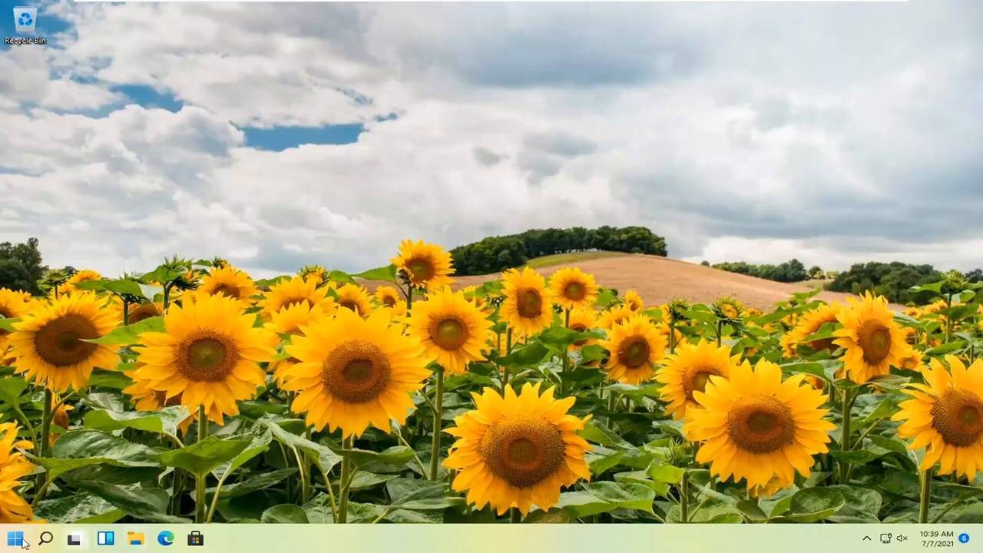
Step: Launch Settings from the Start button's right-click quick link menu
right_click(14, 538)
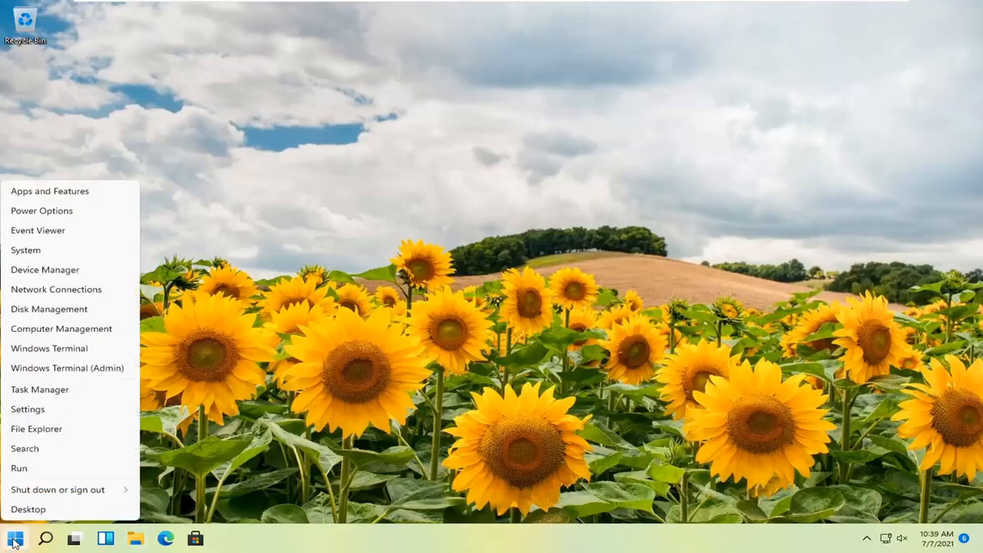
mouse_move(28, 409)
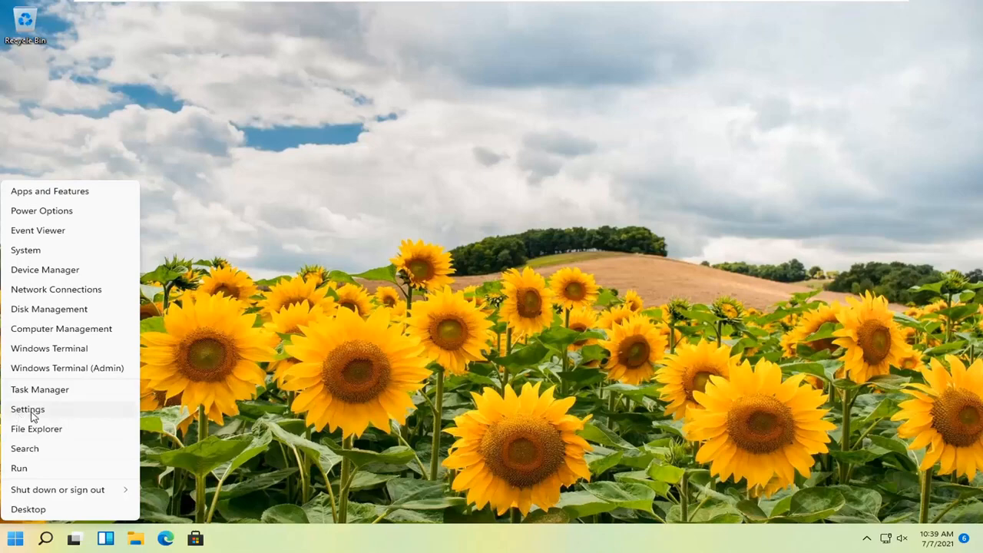
click(27, 409)
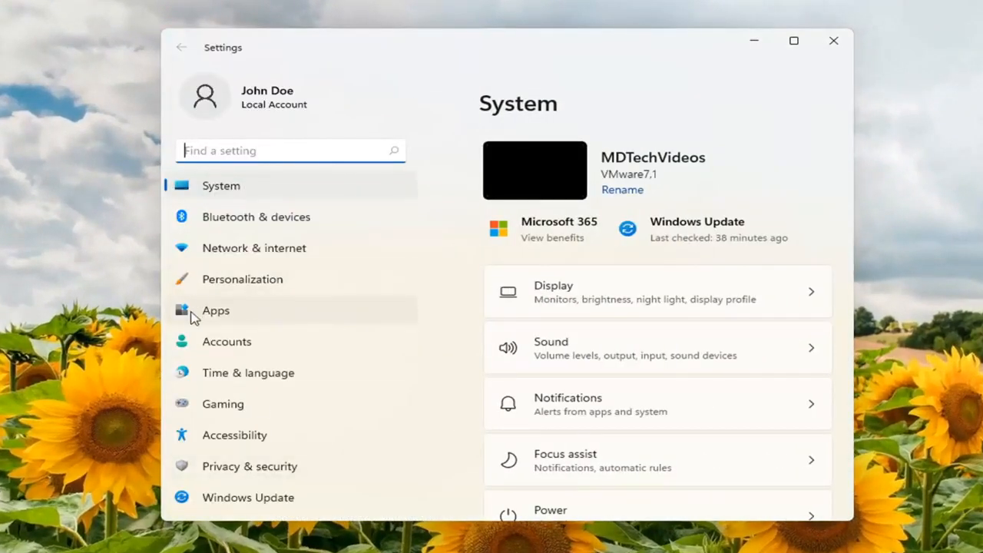
Step: Go to Apps and scroll down to the installed app list
click(216, 311)
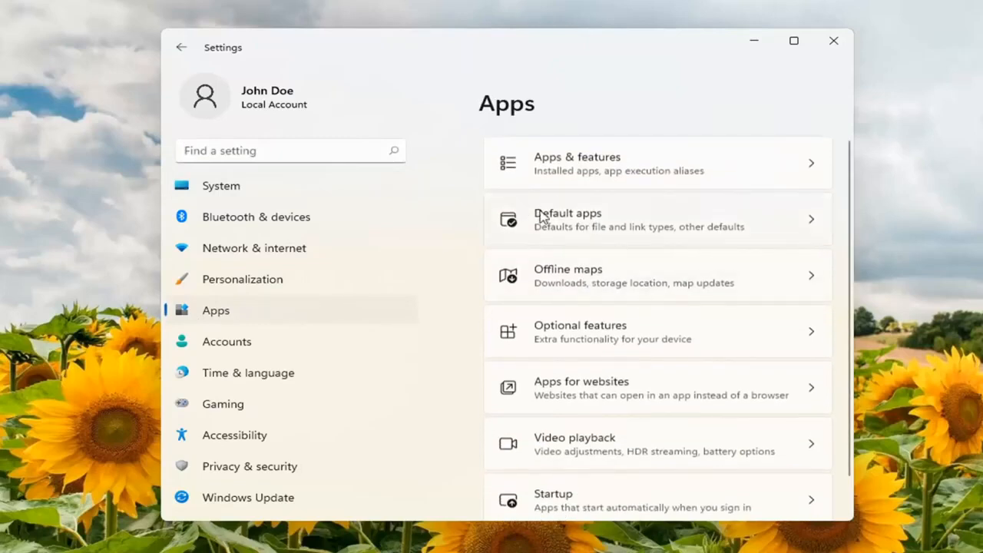
mouse_move(588, 171)
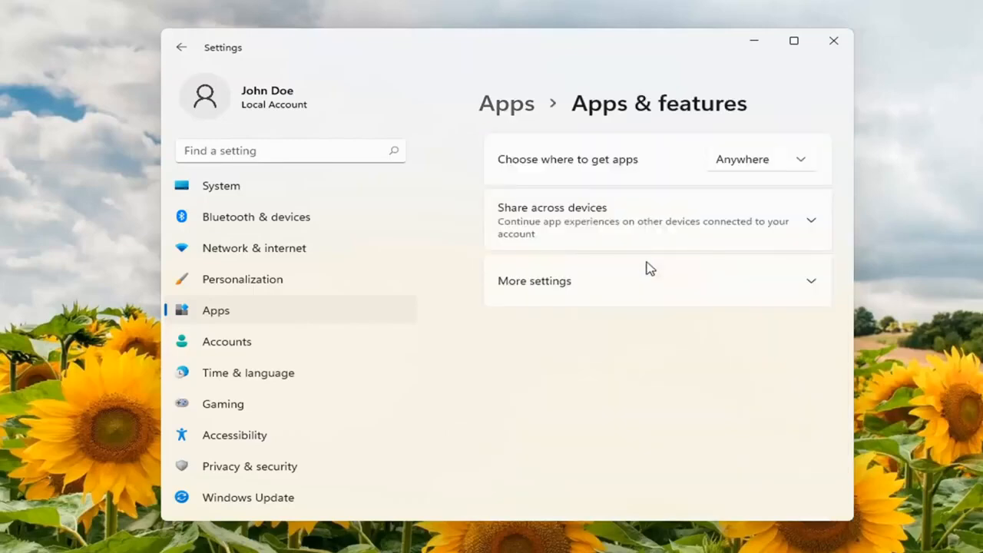
scroll(down, 3)
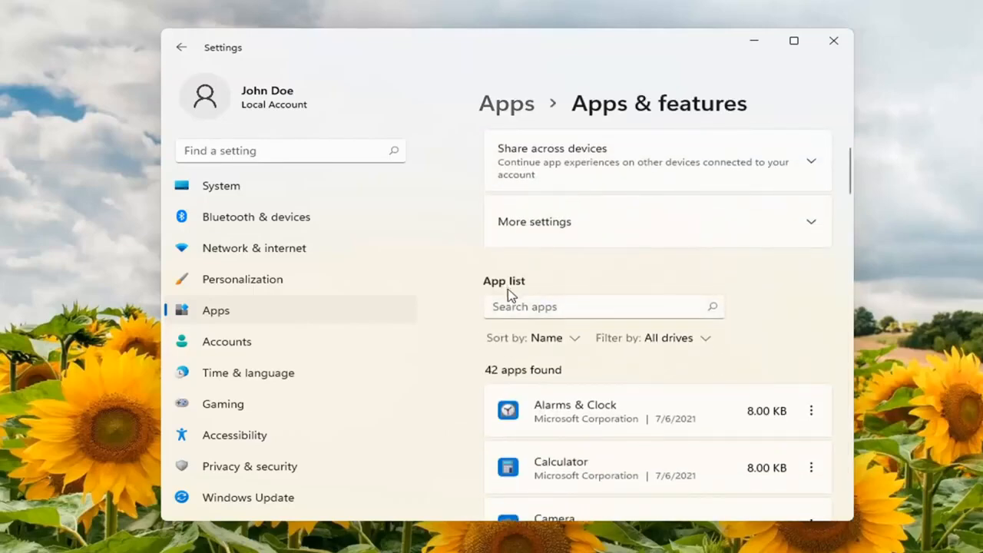
Step: Search apps for 'groov' and uninstall Groove Music, confirming the removal
text(groove)
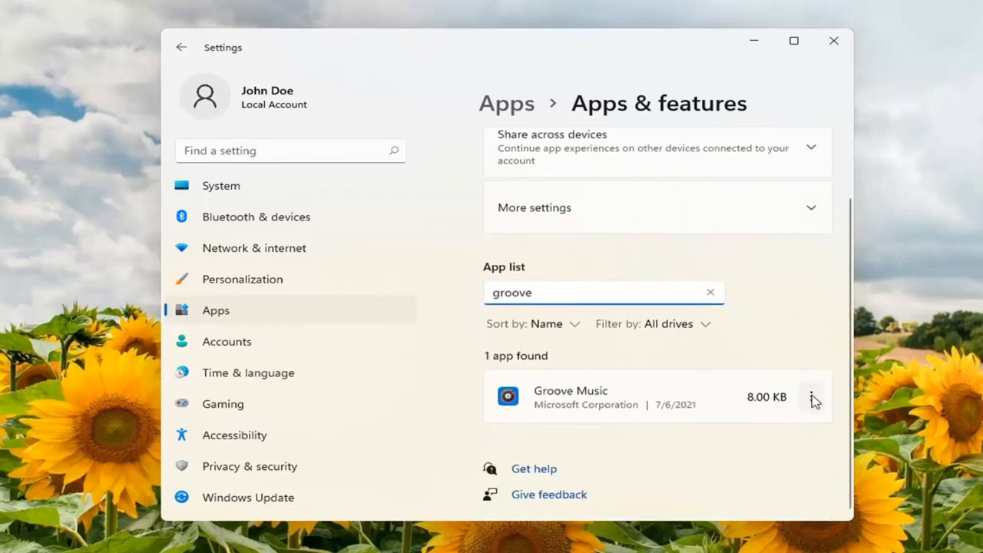
click(811, 396)
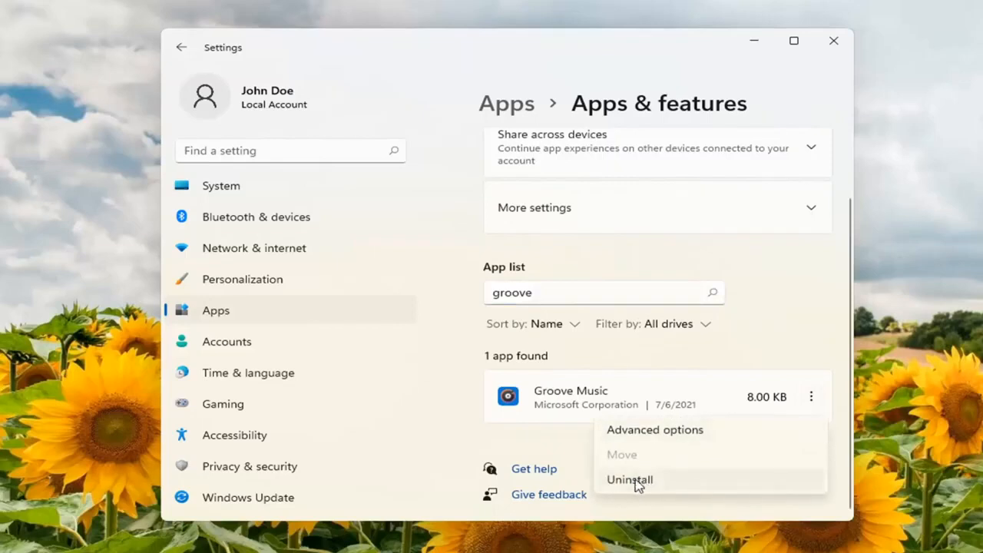
click(629, 480)
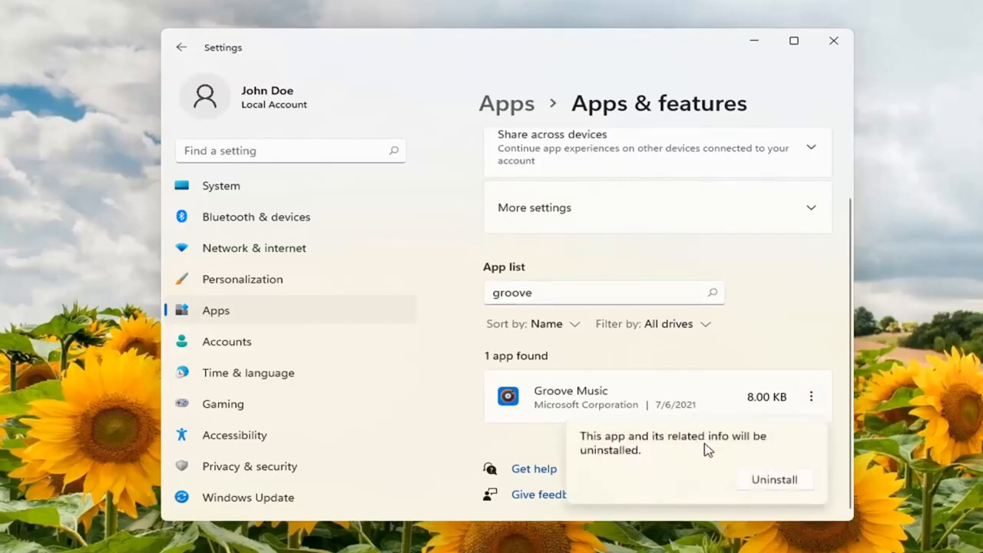
mouse_move(779, 484)
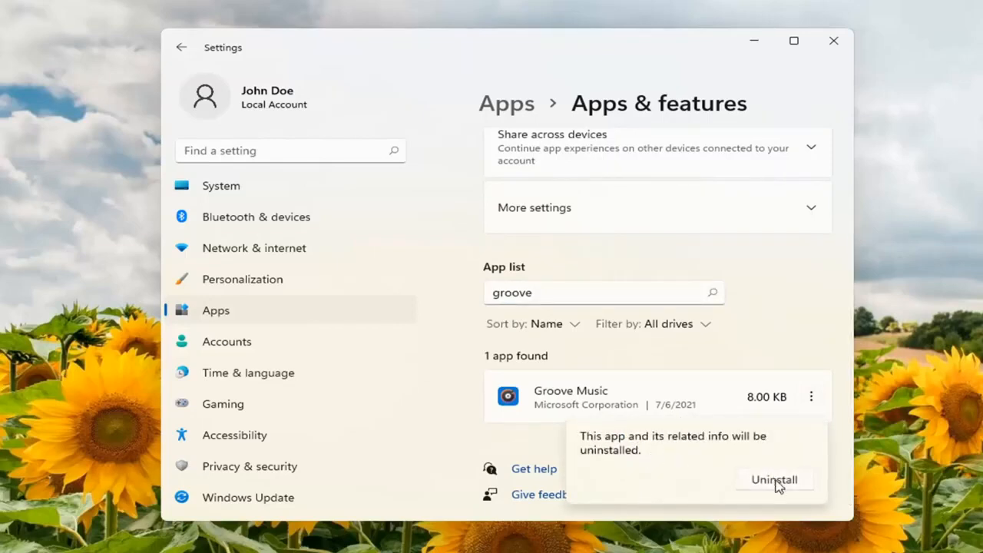
click(773, 479)
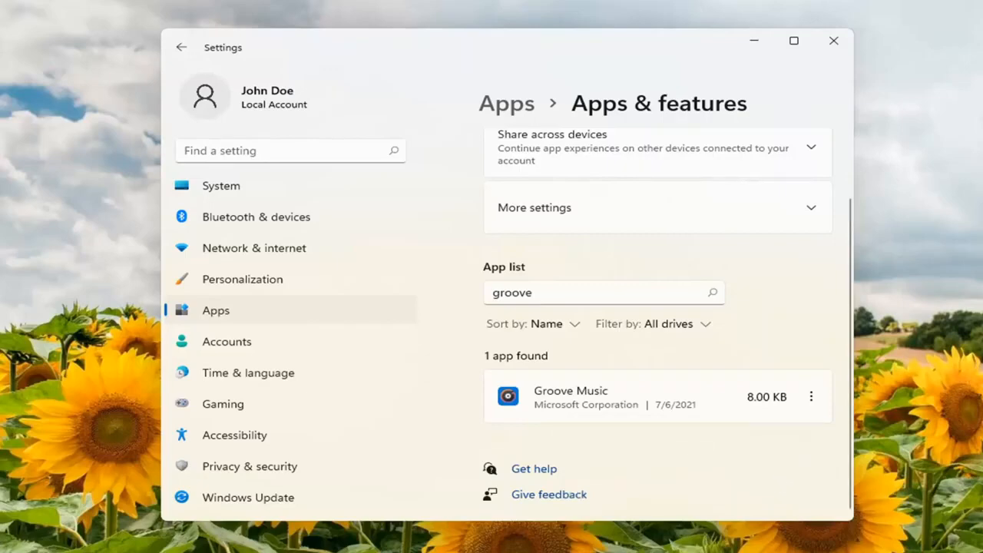
Step: Close the Settings window
click(834, 41)
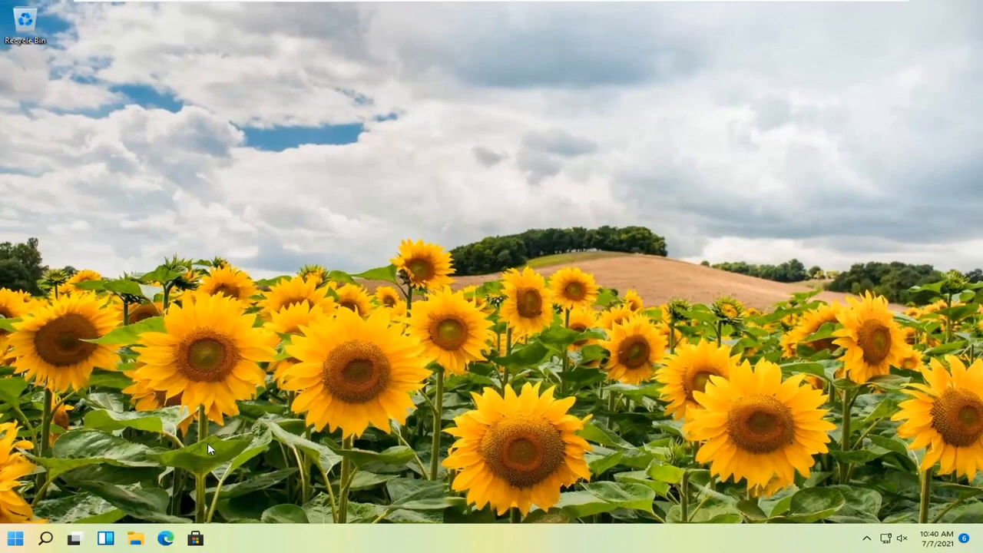
Step: Restart the computer from the Start button's right-click menu
right_click(15, 538)
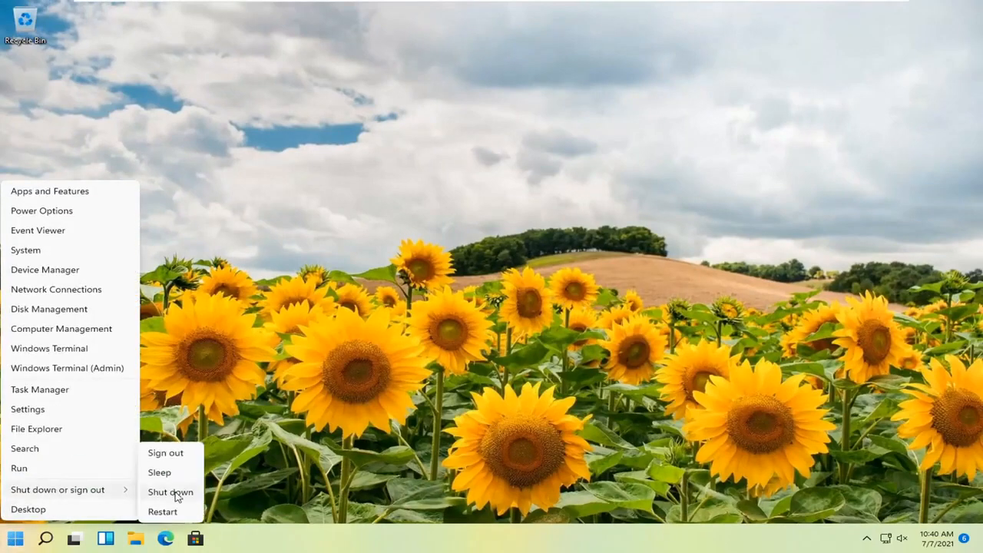
click(165, 453)
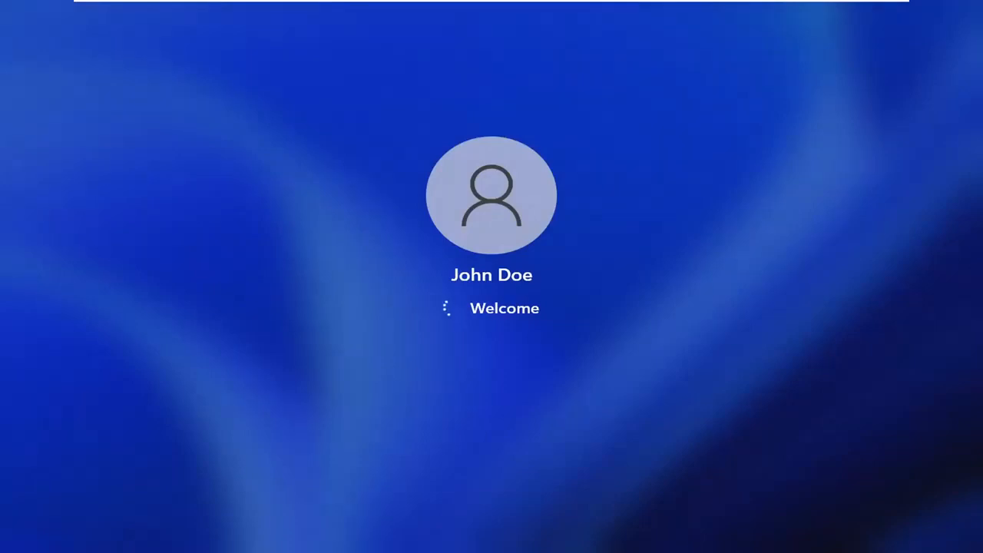